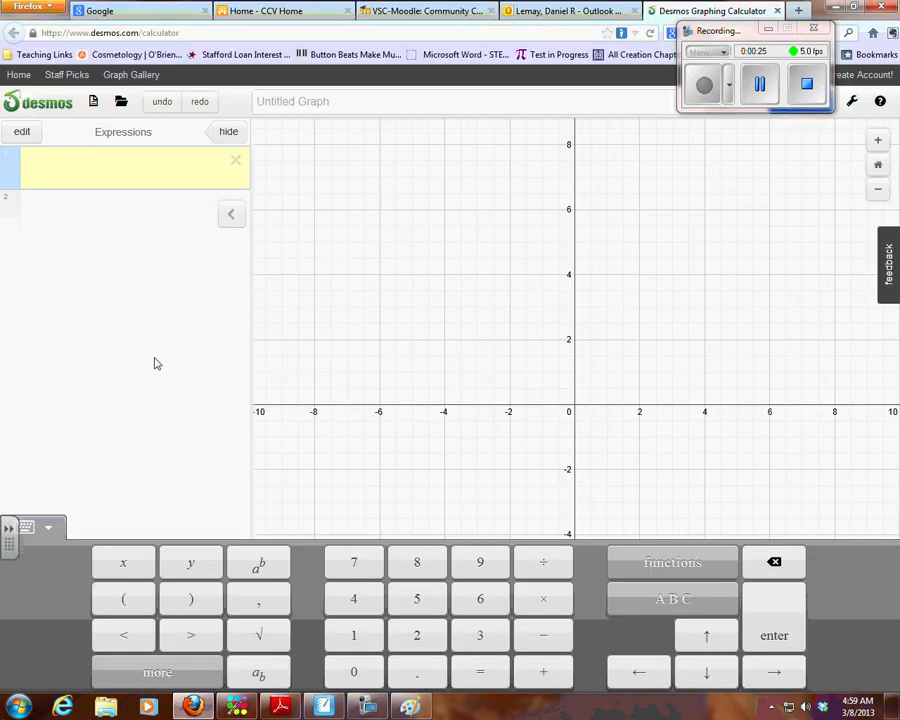
Enter ln(x) in Desmos, then make the argument −x to graph ln(−x).
type("ln")
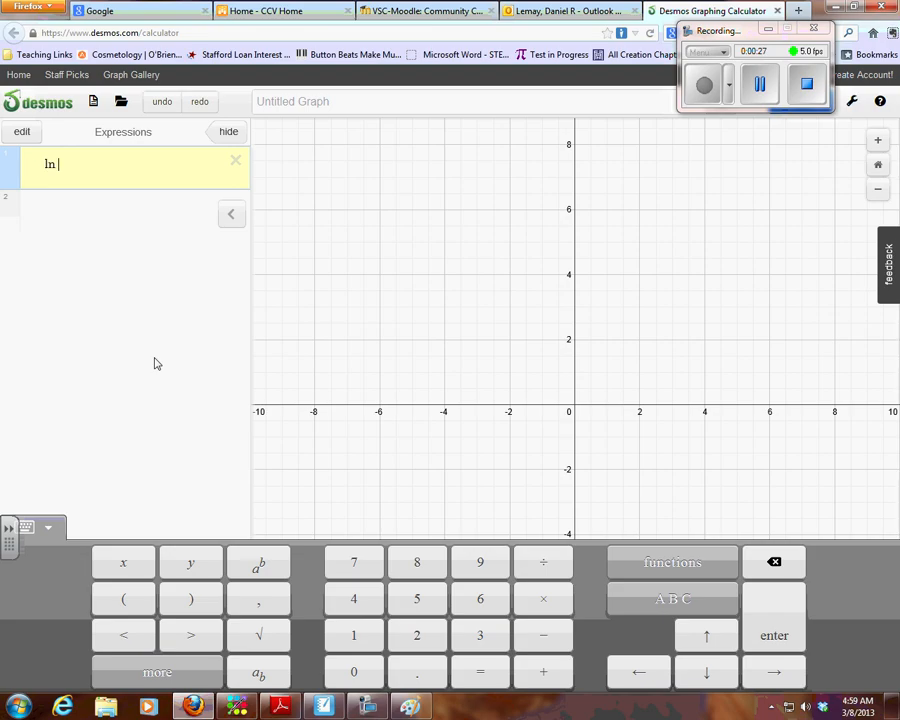
type("(x)")
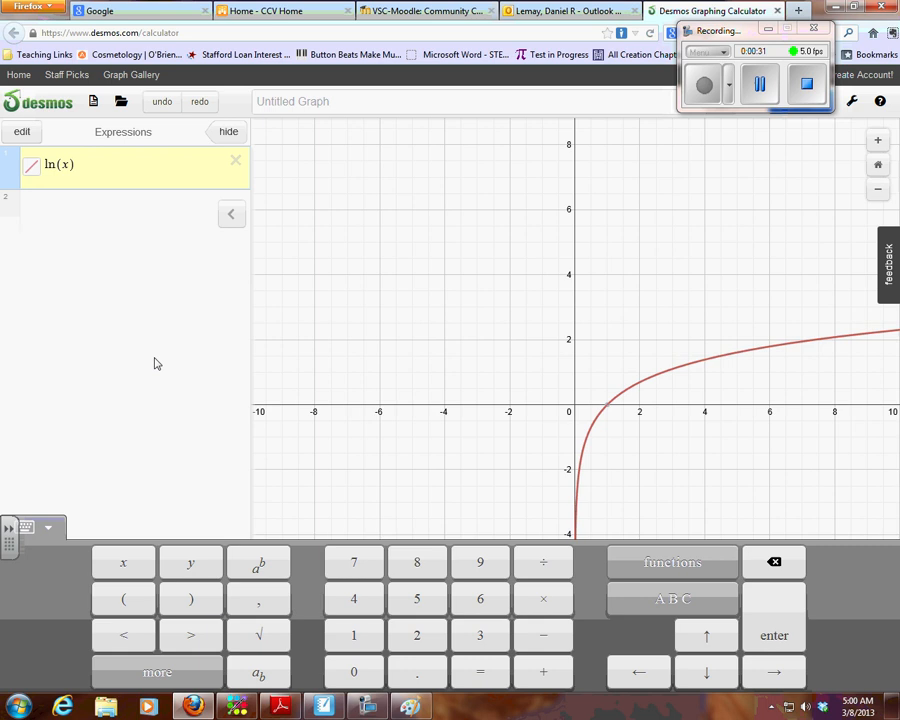
left_click(60, 164)
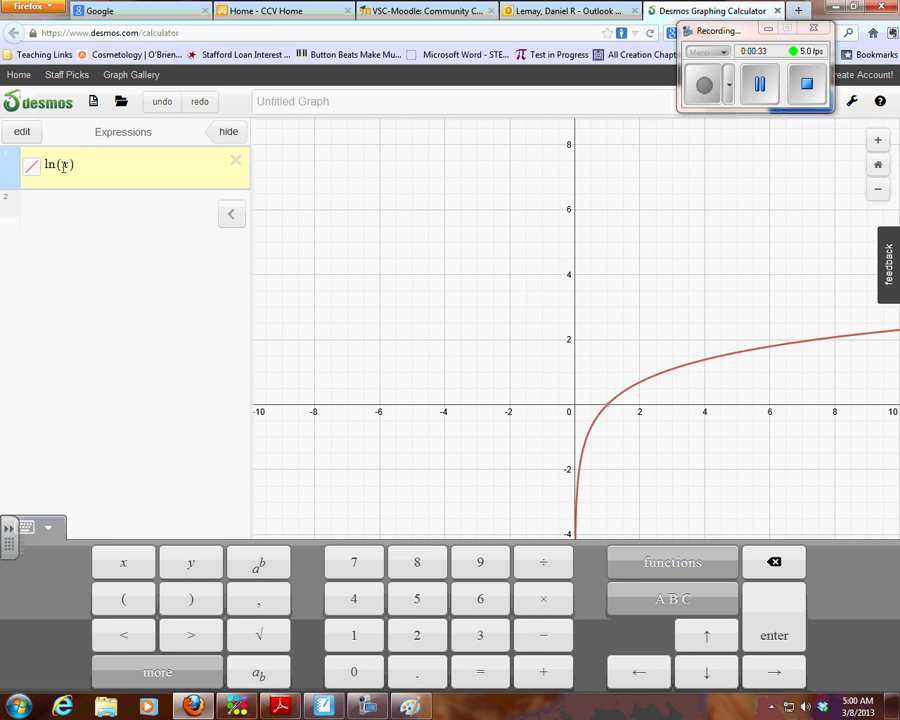
type("-")
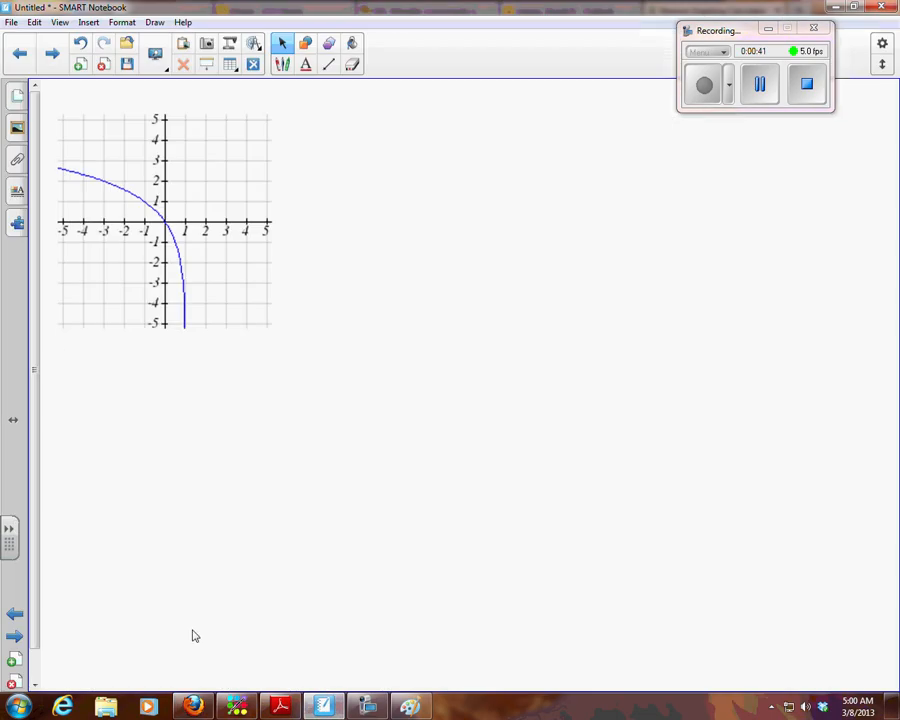
mouse_move(344, 708)
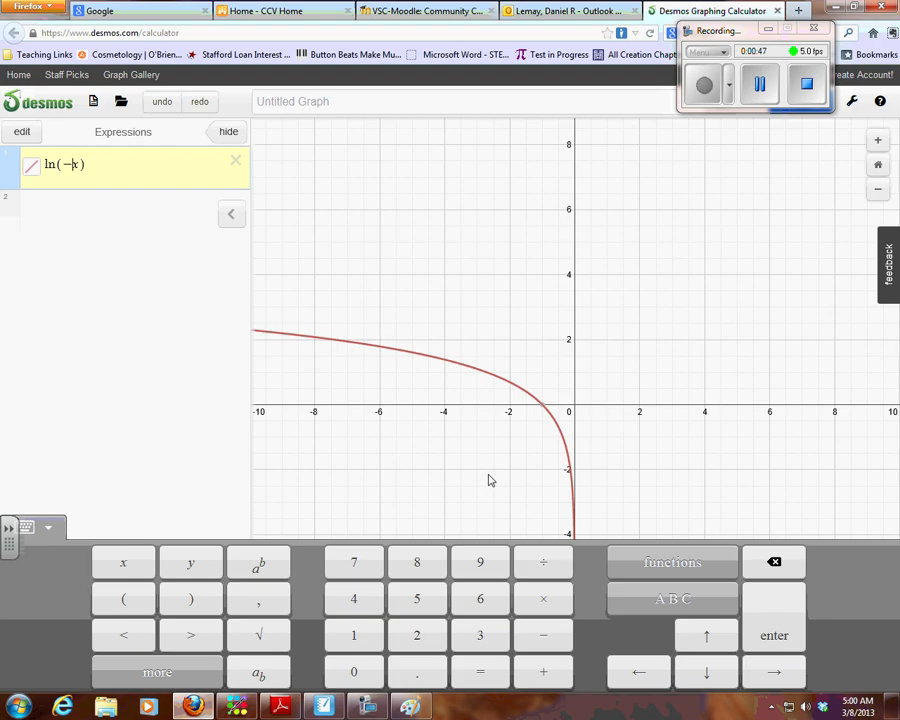
mouse_move(450, 390)
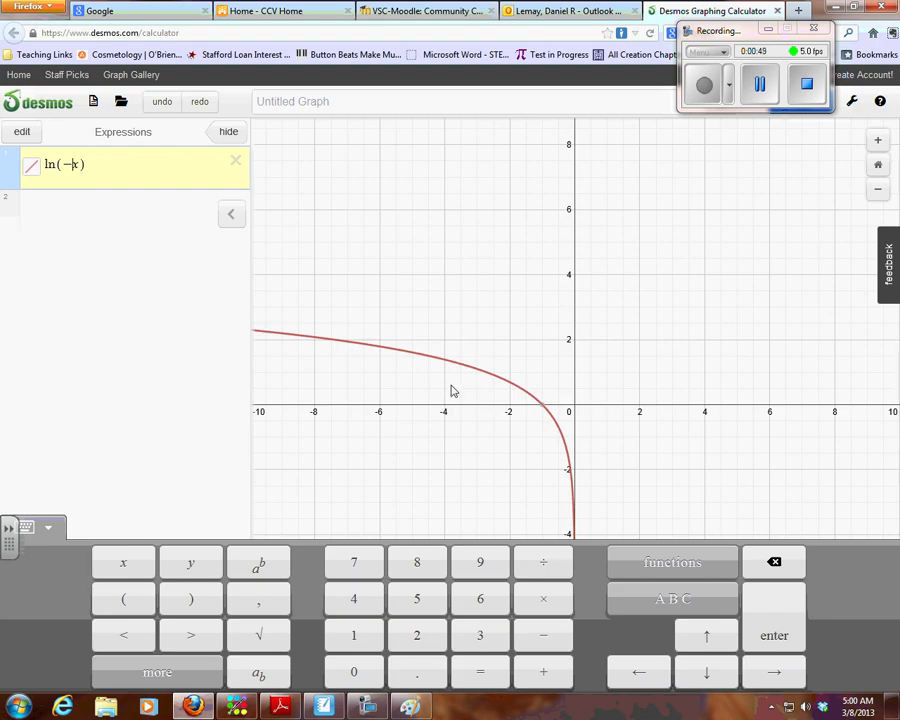
mouse_move(535, 525)
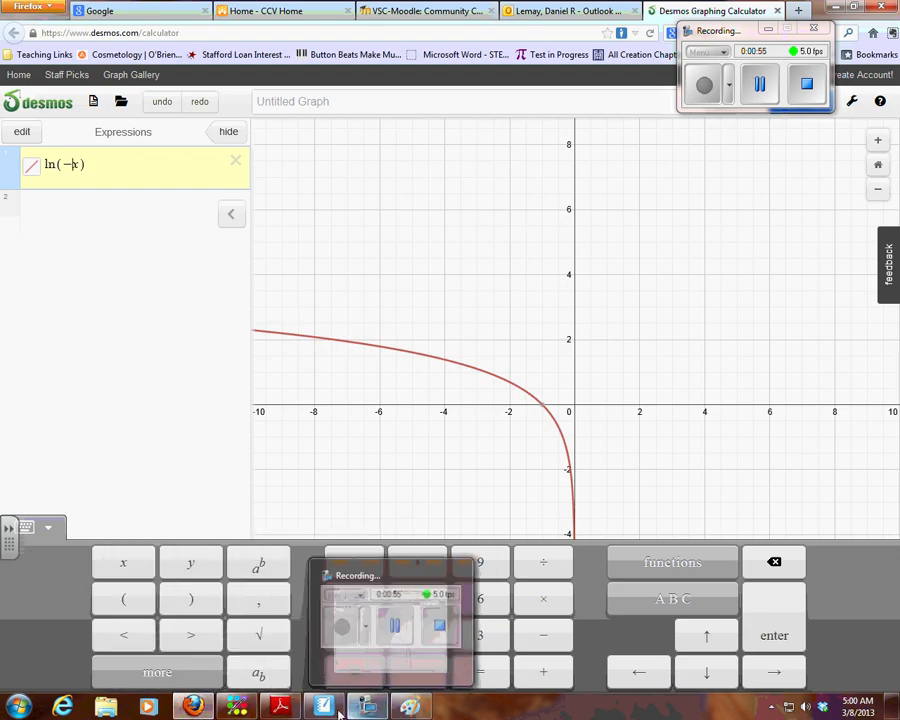
Switch to the SMART Notebook page showing the target logarithmic curve.
left_click(322, 707)
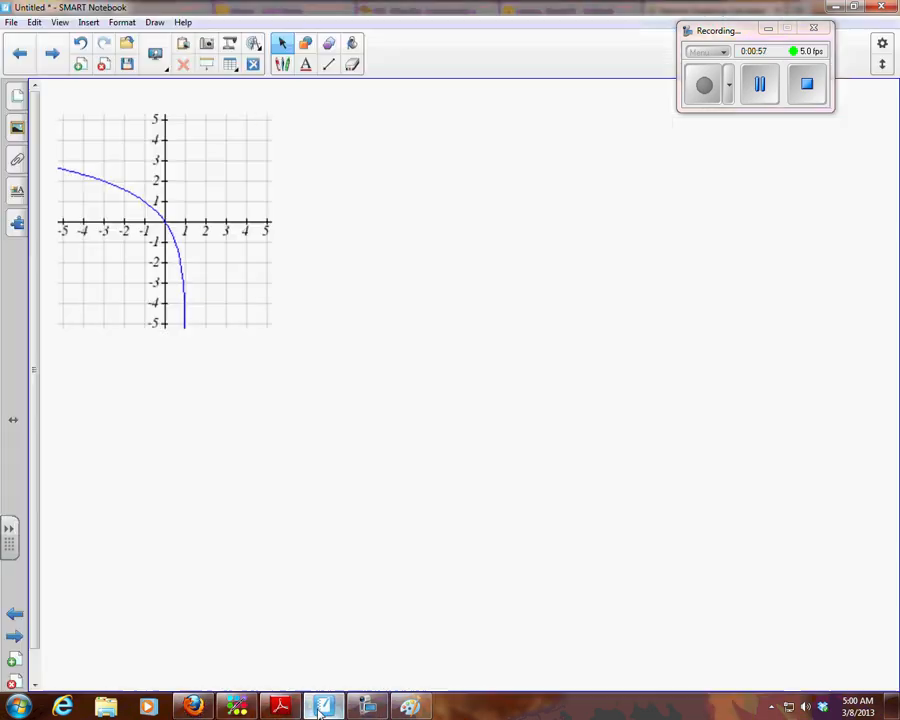
mouse_move(152, 230)
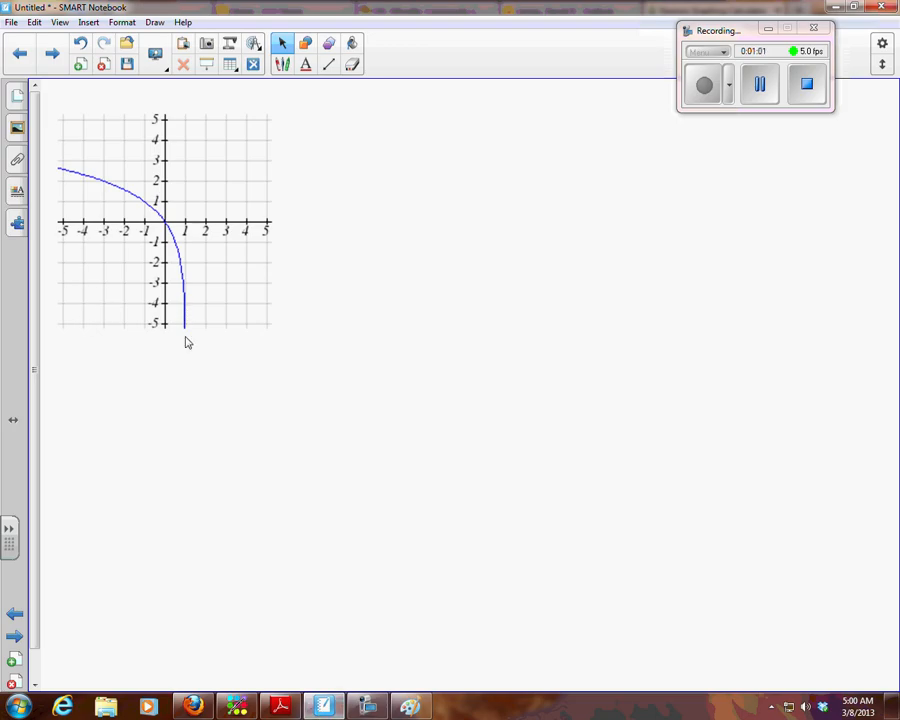
mouse_move(315, 635)
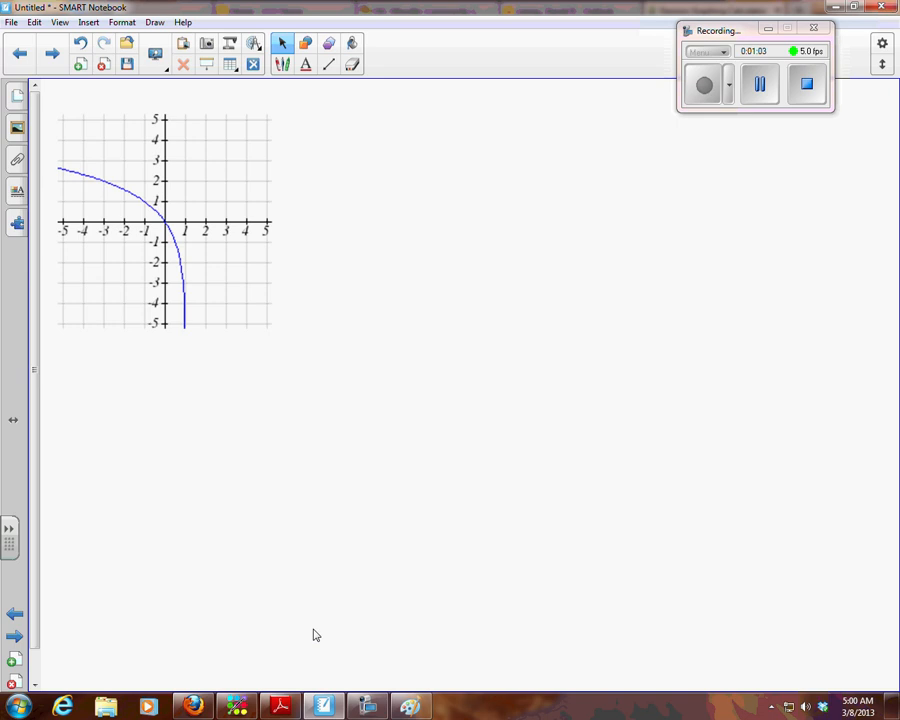
mouse_move(233, 707)
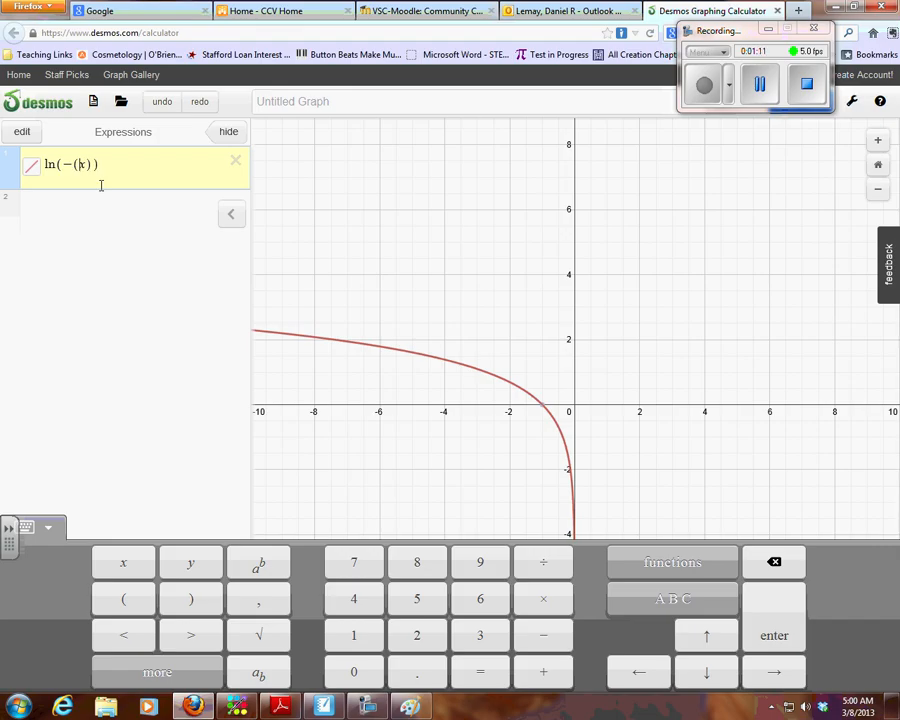
Edit the Desmos log argument to −(x−1), shifting the curve one unit right.
type("x")
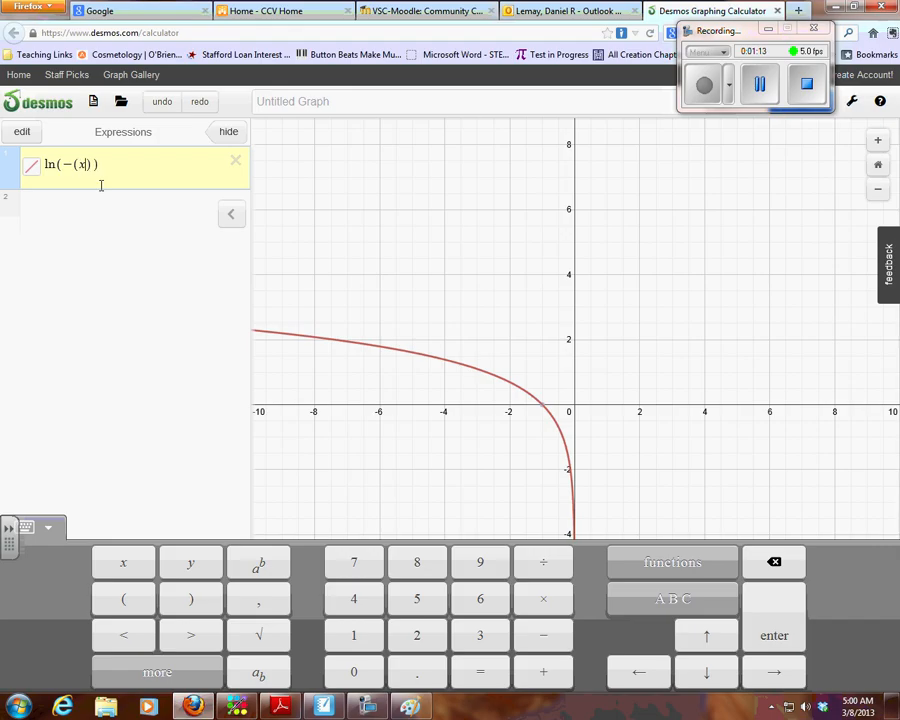
type("-1")
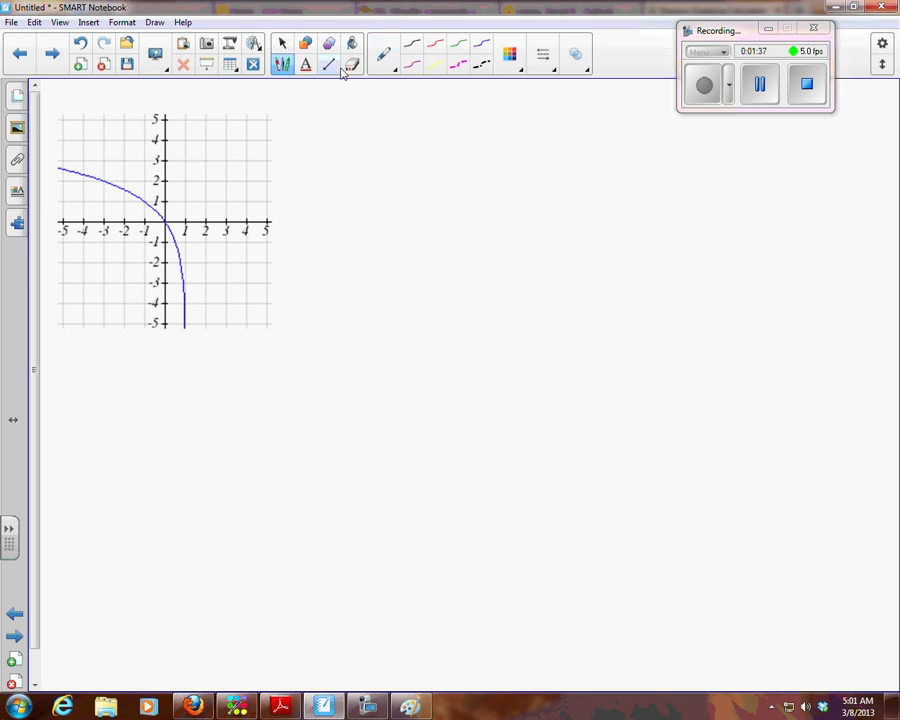
Set the pen to the thinnest line style and begin writing the general equation.
left_click(329, 64)
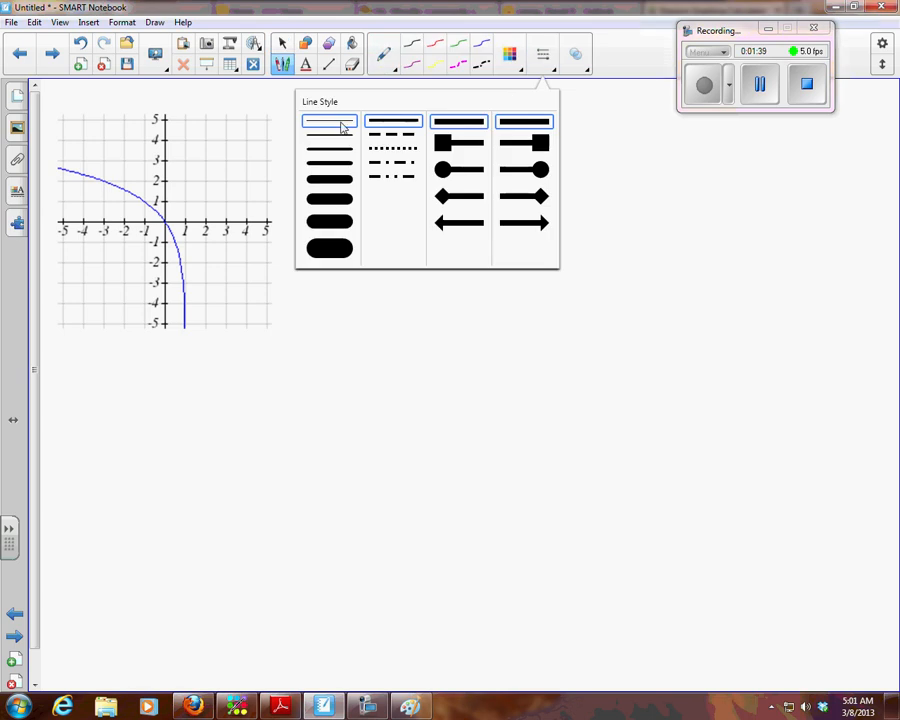
left_click(329, 121)
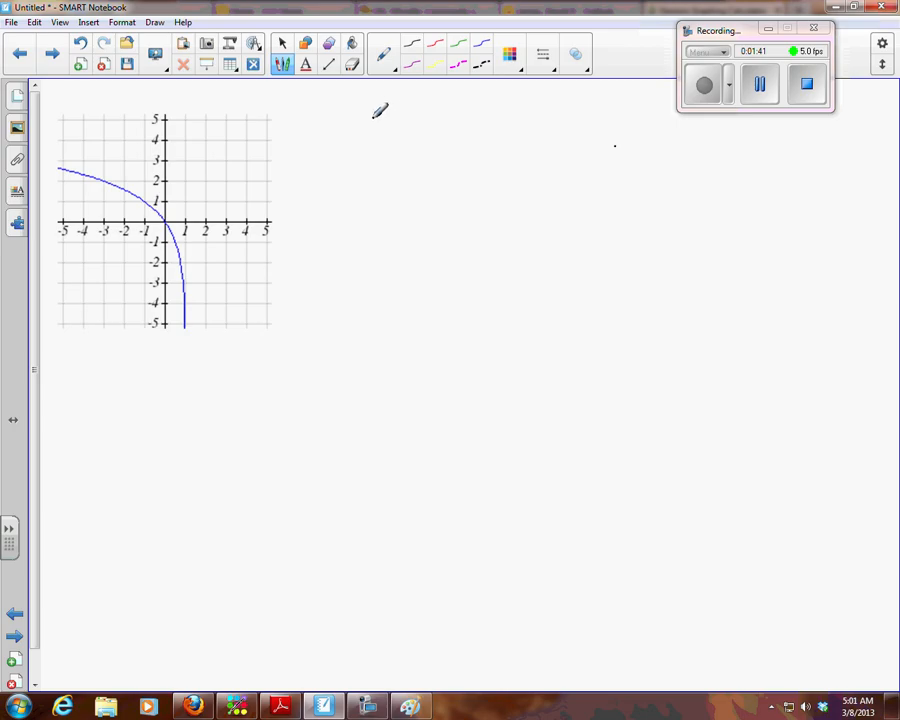
left_click_drag(378, 110, 455, 130)
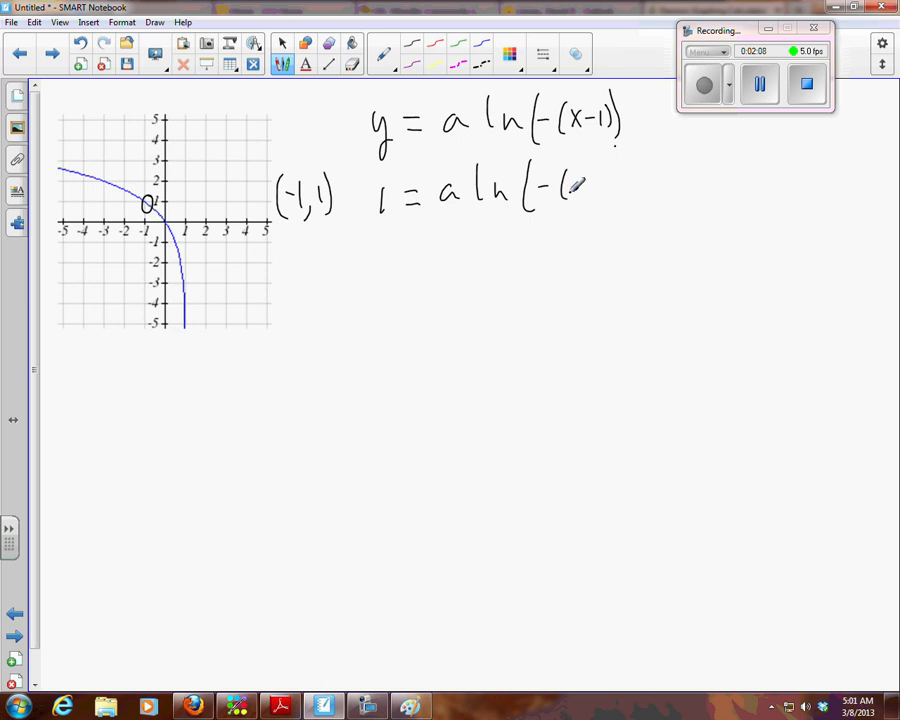
Finish the substituted equation 1 = a ln(−(−1−1)) with the pen.
left_click_drag(560, 190, 630, 190)
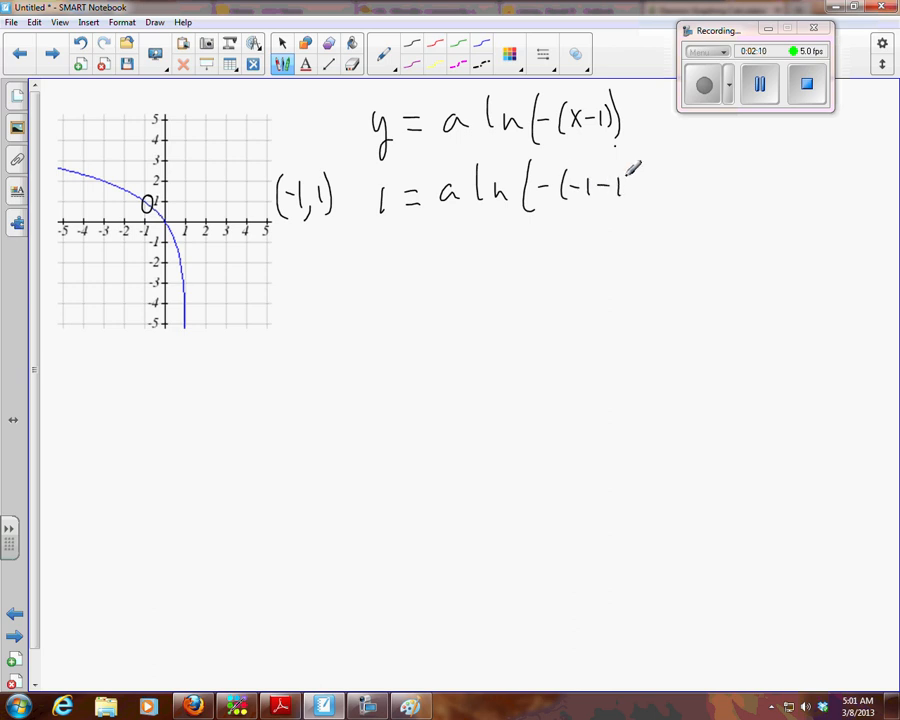
left_click_drag(625, 165, 630, 215)
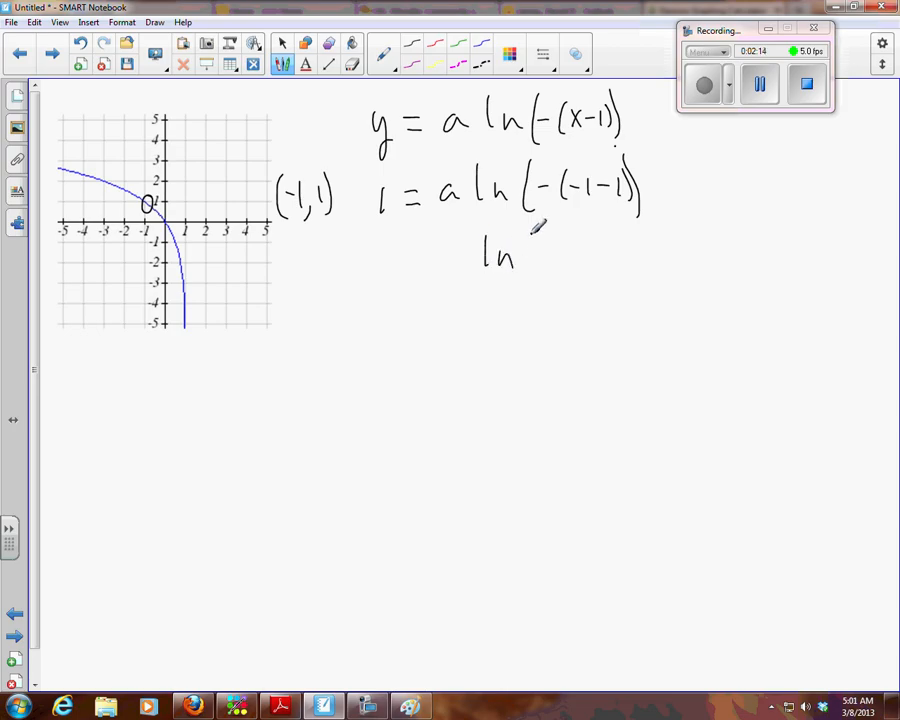
Handwrite the simplified line 1 = a ln(2) below the substitution.
left_click_drag(530, 240, 590, 275)
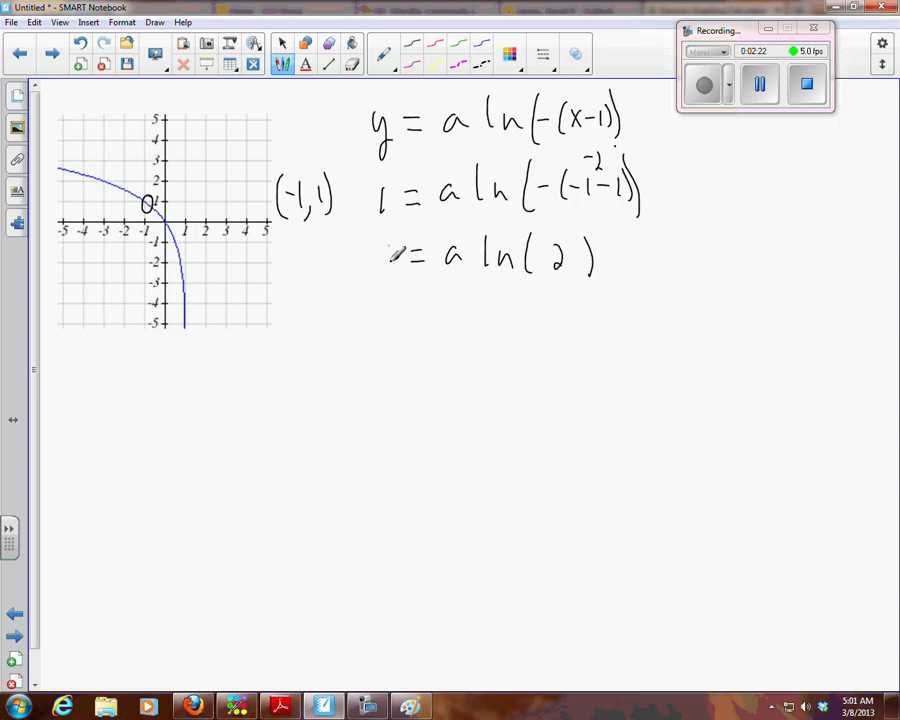
left_click_drag(388, 305, 415, 345)
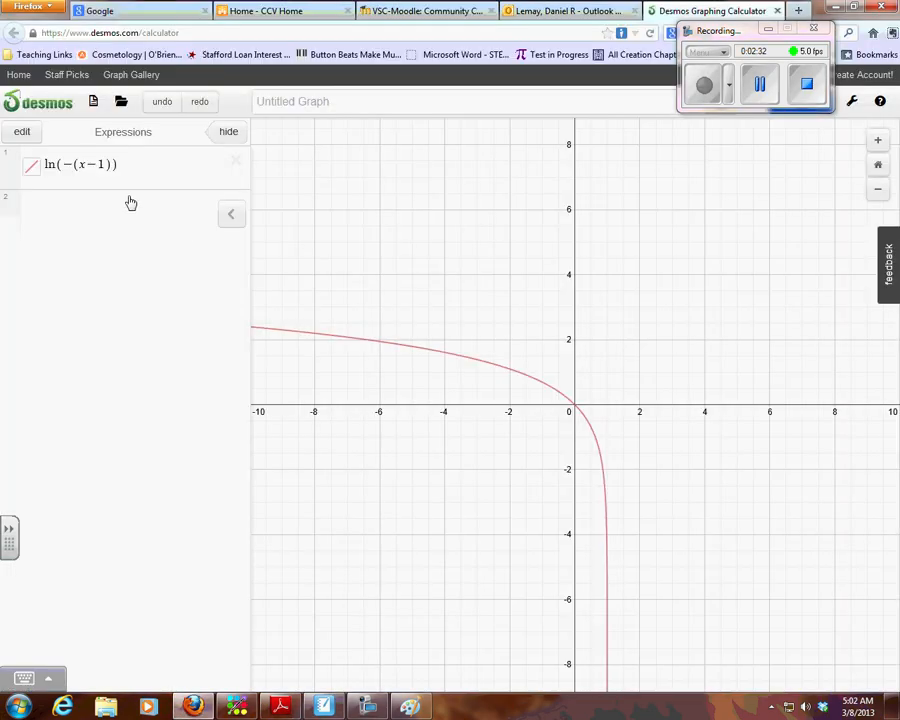
Put the coefficient 1/ln 2 in front of ln(−(x−1)) in Desmos.
left_click(90, 164)
type("1/ ")
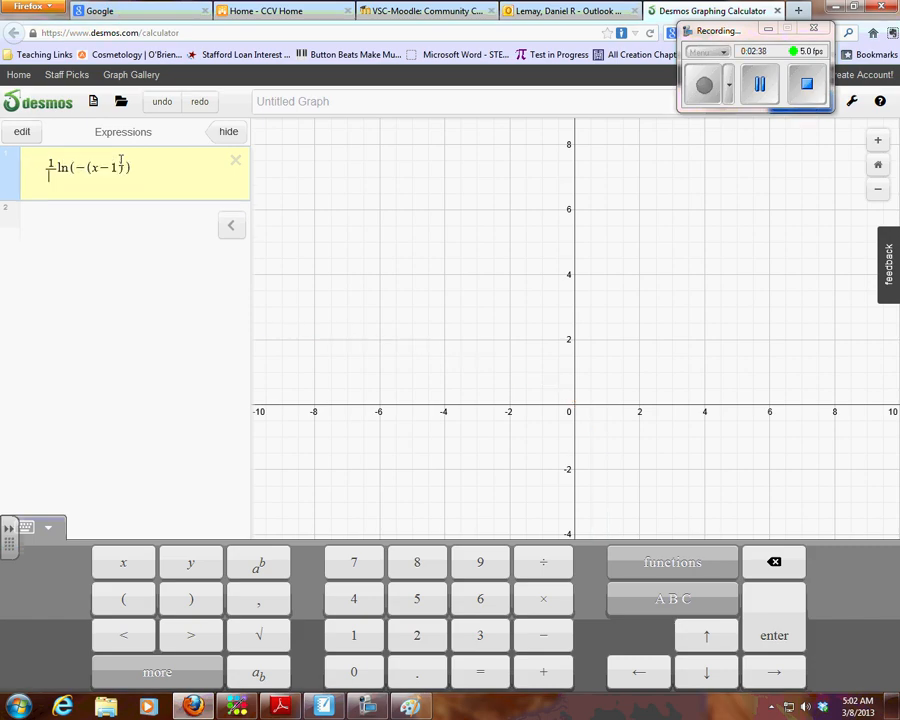
type("ln")
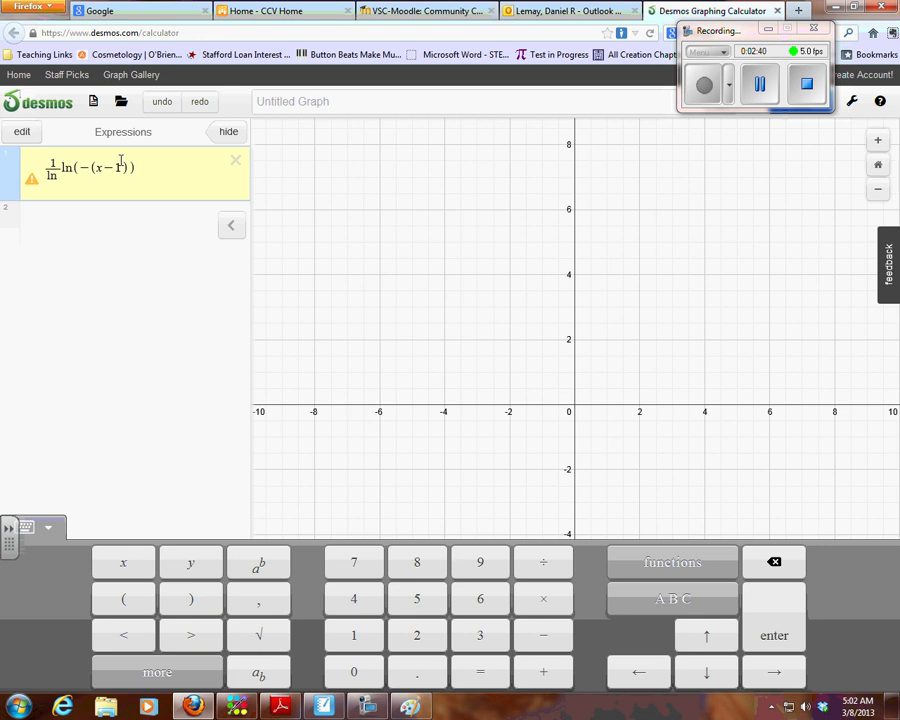
type("2")
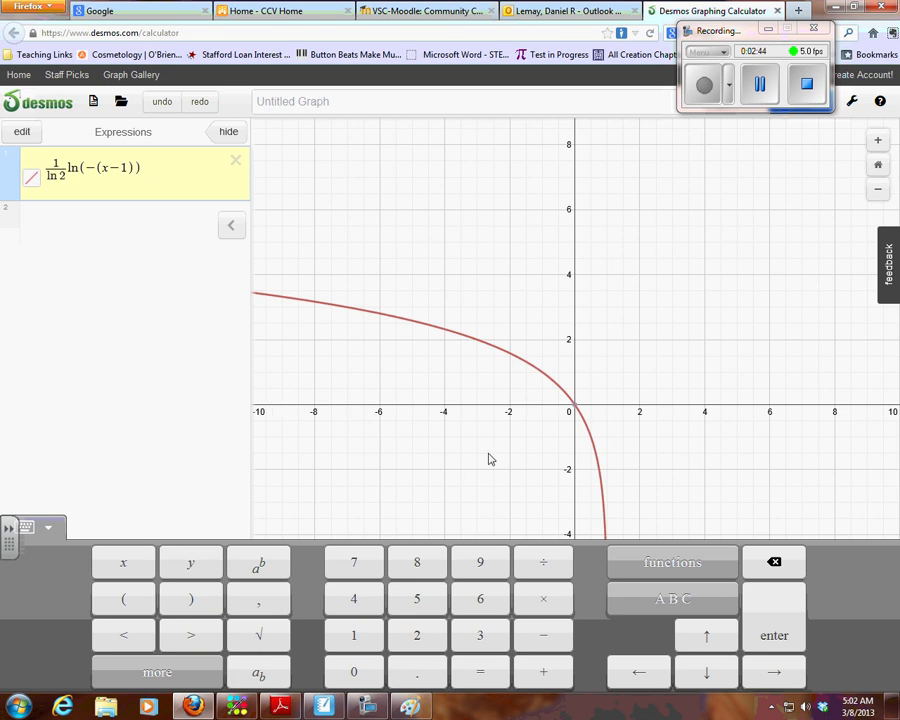
mouse_move(545, 380)
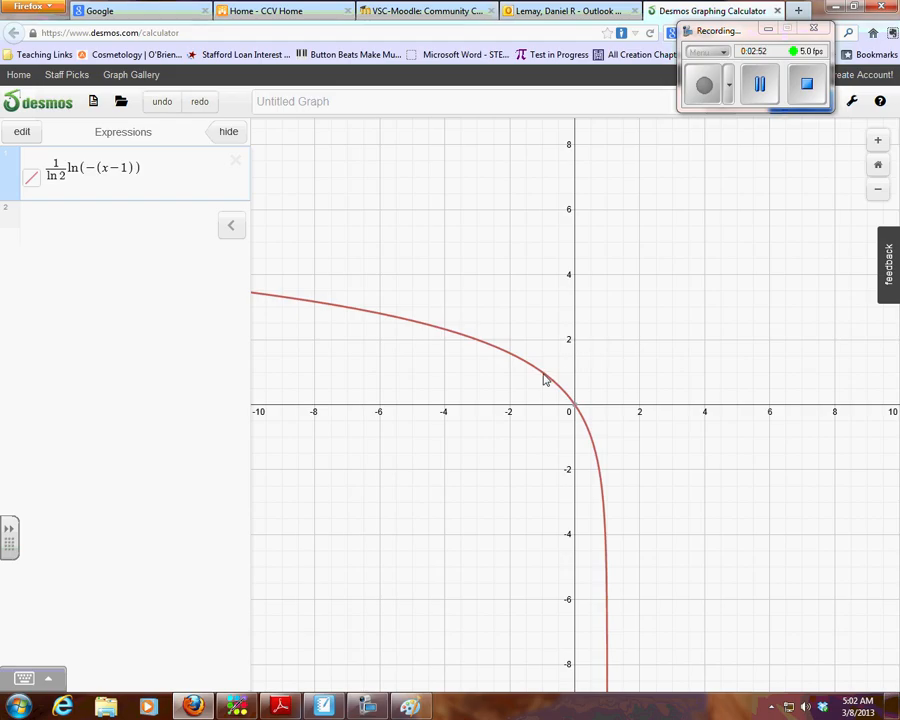
mouse_move(120, 210)
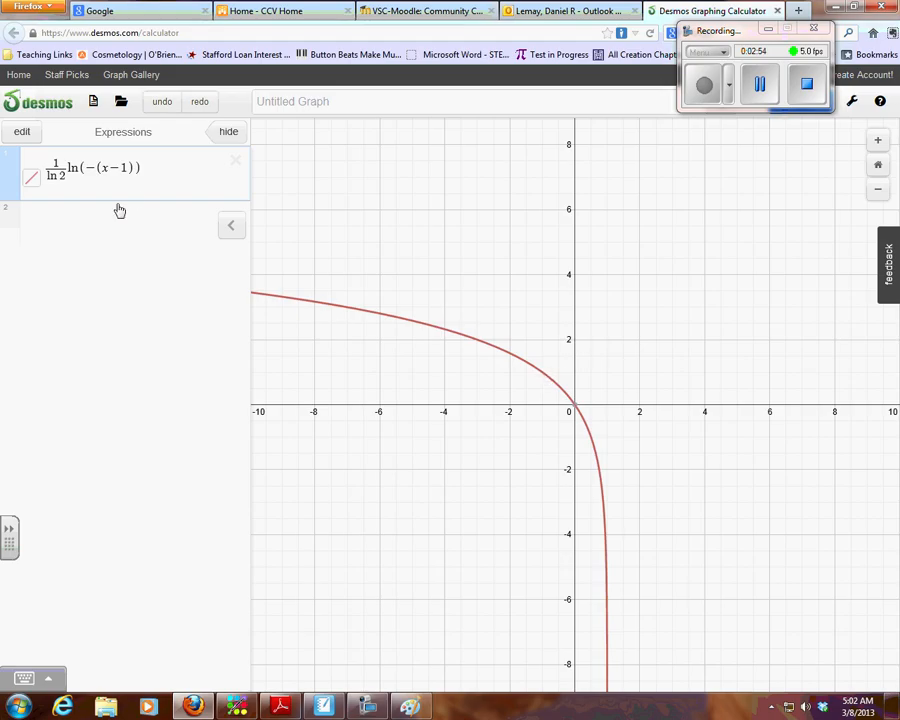
mouse_move(755, 351)
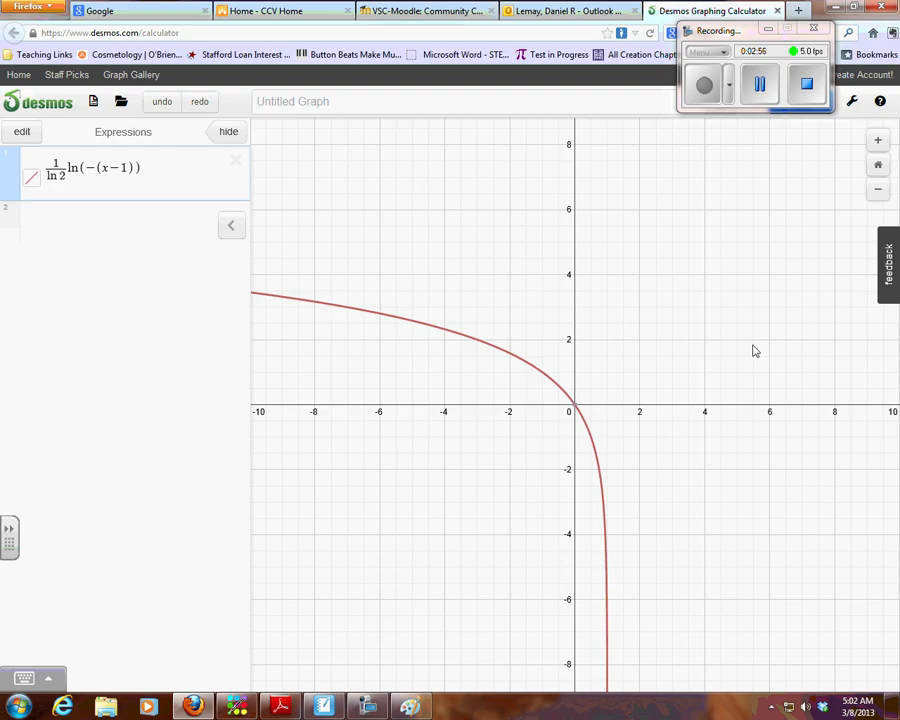